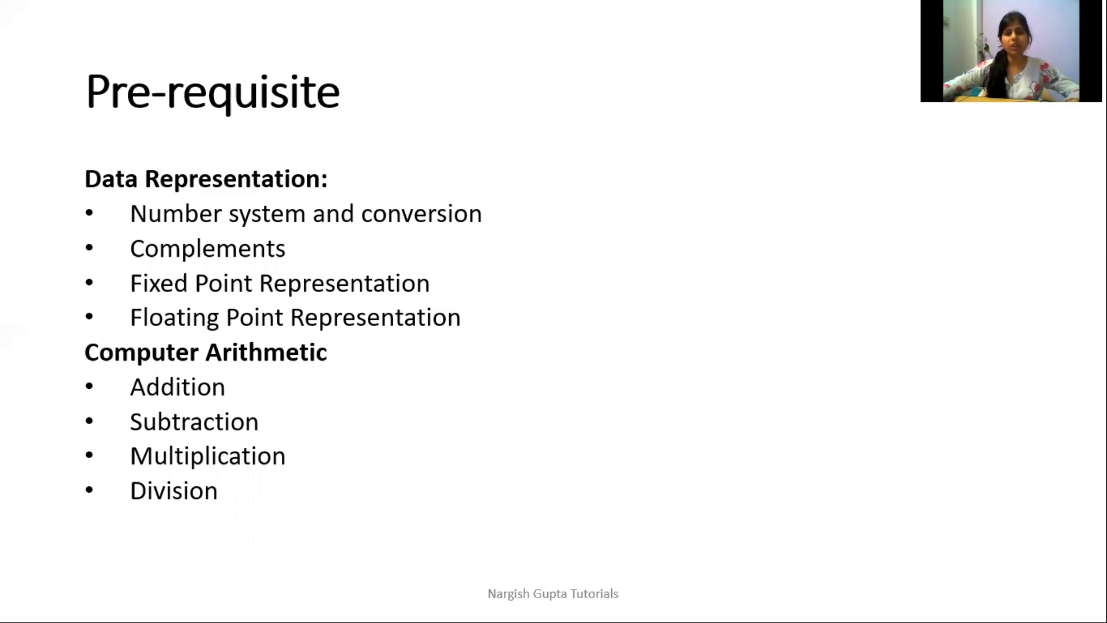
pyautogui.moveTo(260, 368)
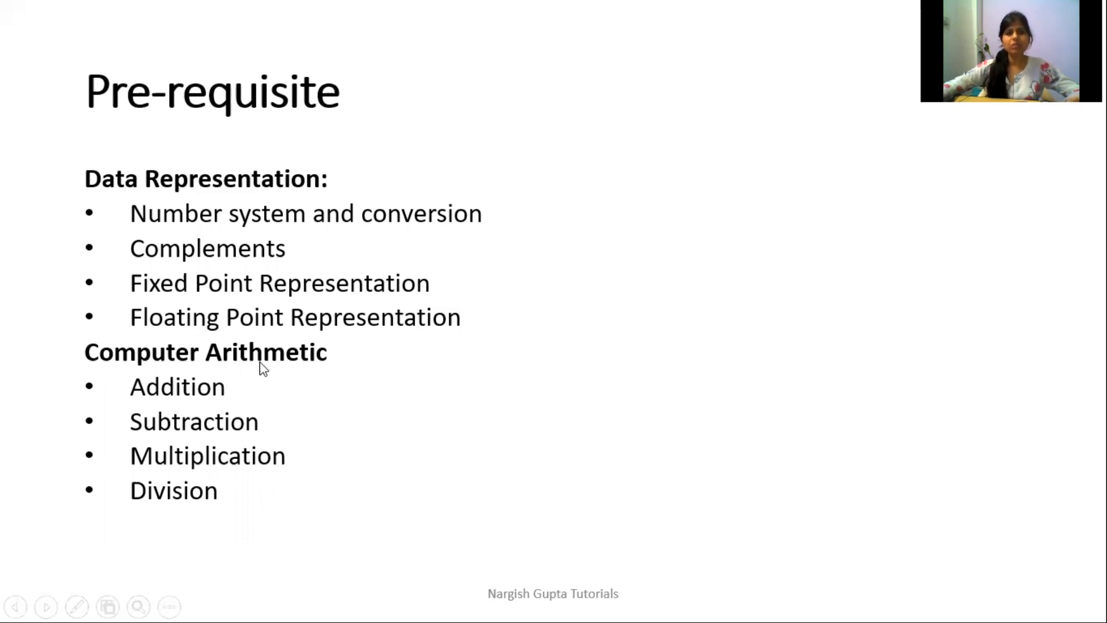
pyautogui.moveTo(276, 173)
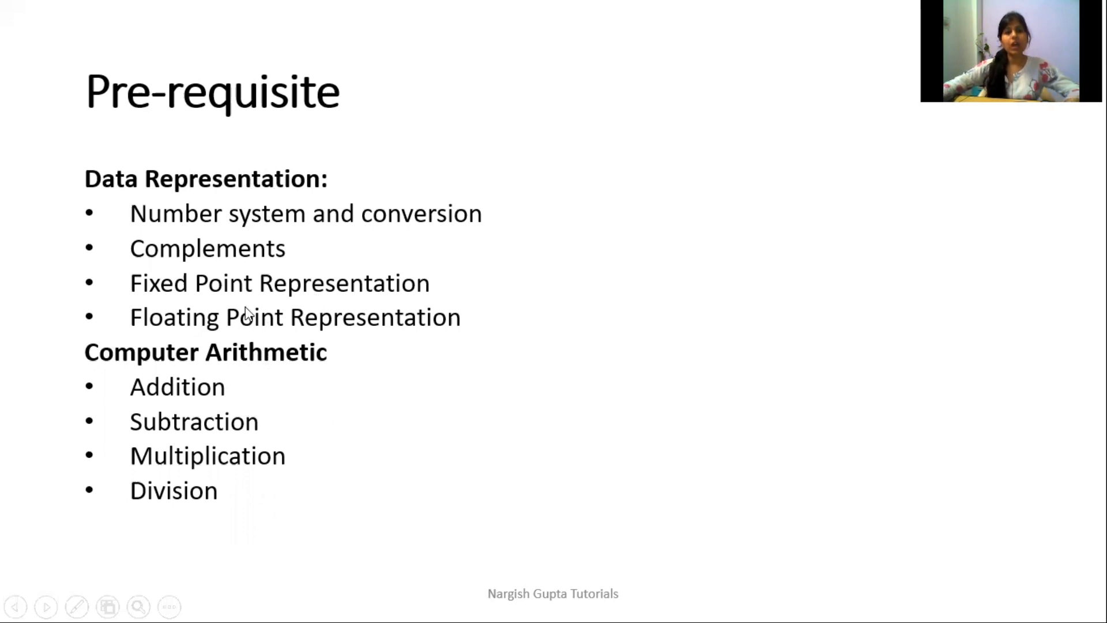
pyautogui.moveTo(338, 162)
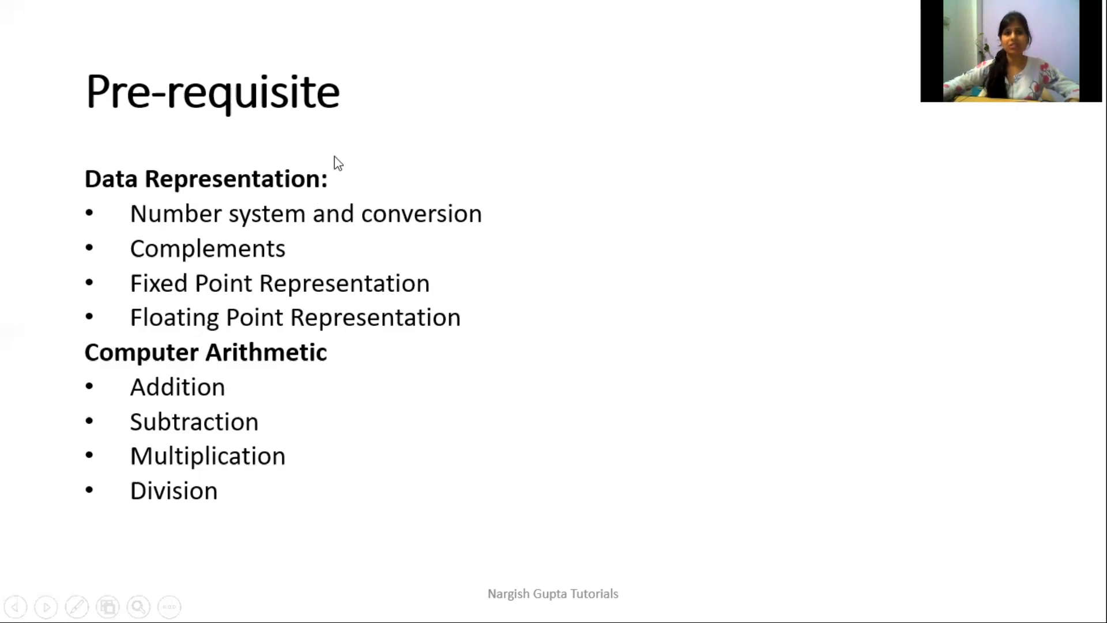